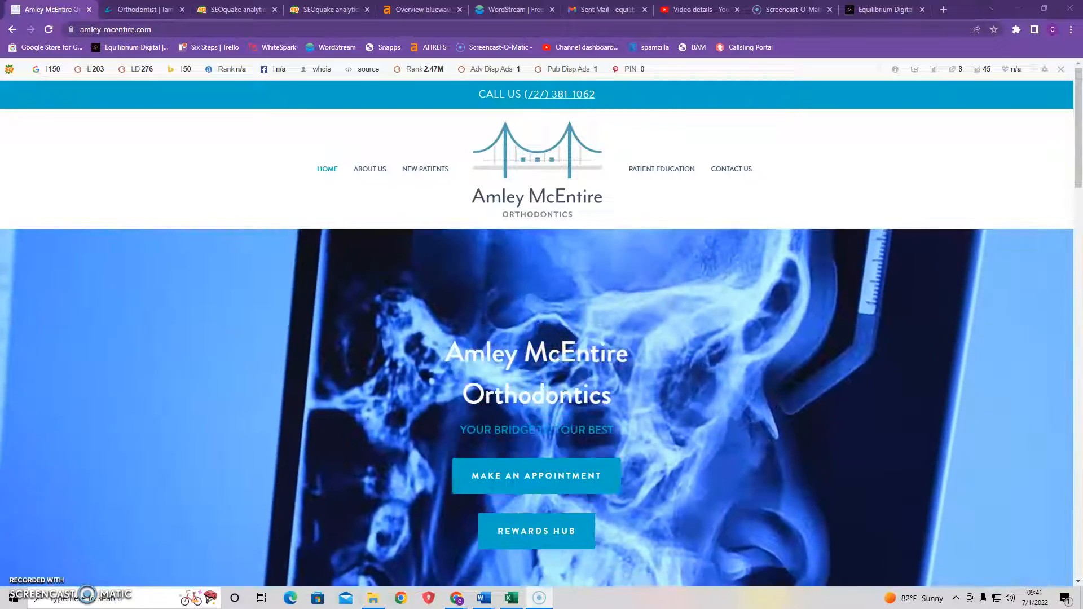
Scroll the amley-mcentire.com SEOquake report down to its keyword density table of 509 words
scroll(down, 3)
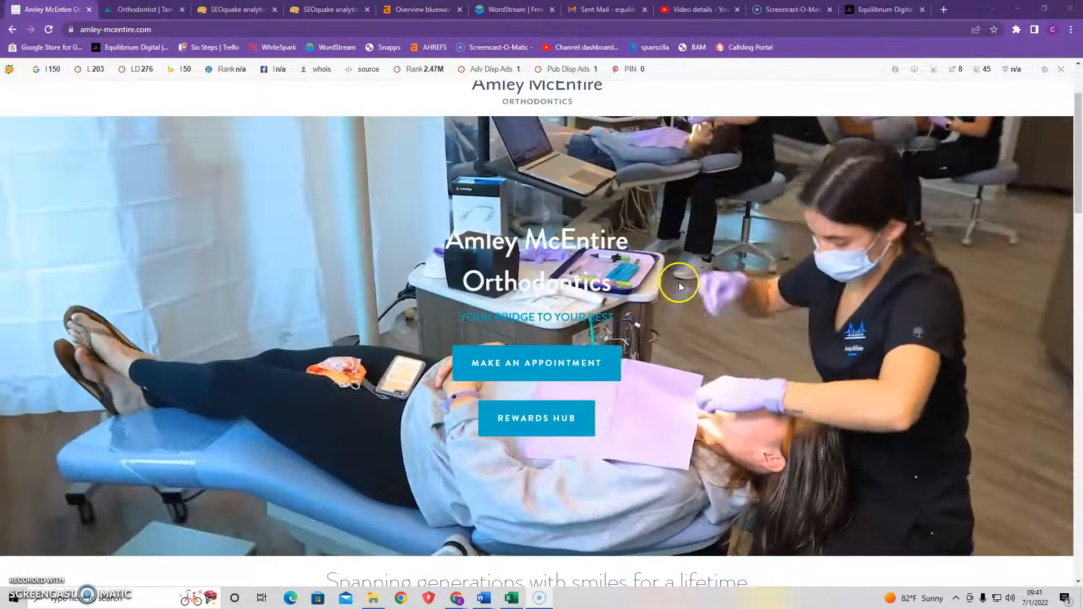
scroll(down, 3)
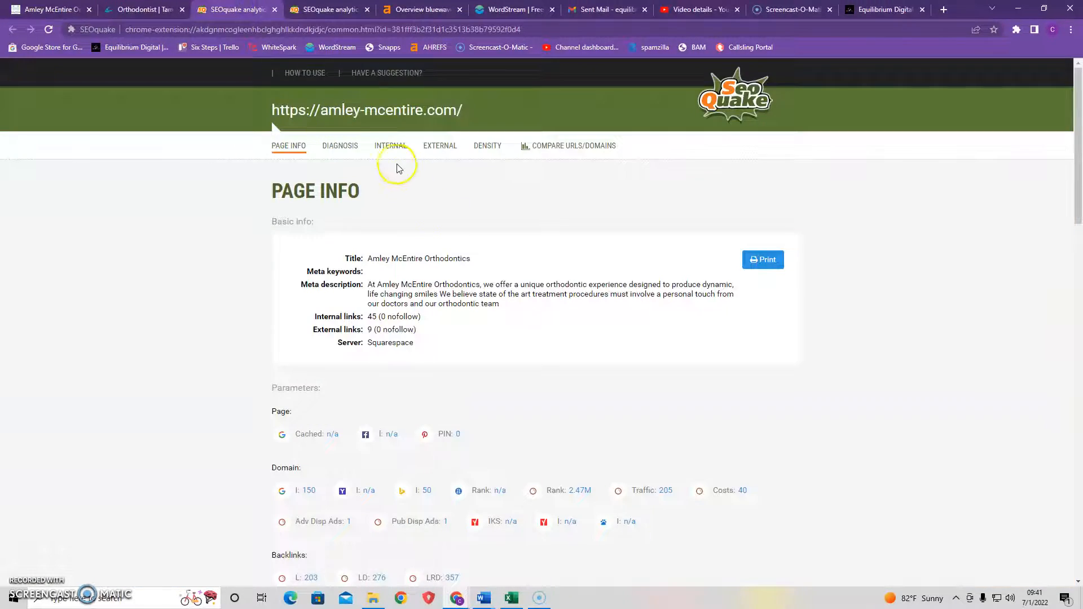
scroll(down, 3)
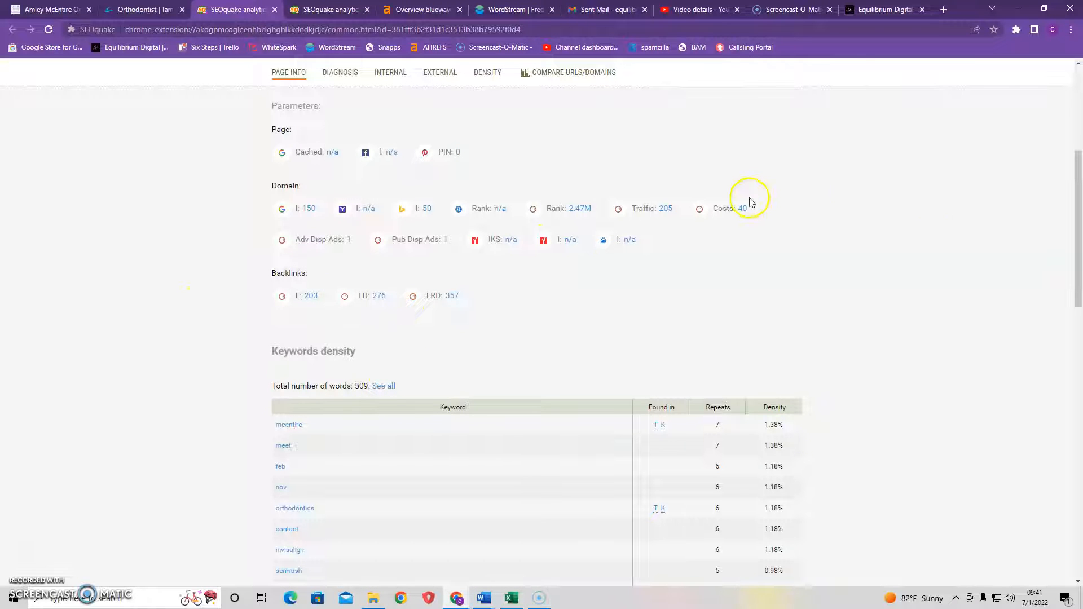
mouse_move(998, 250)
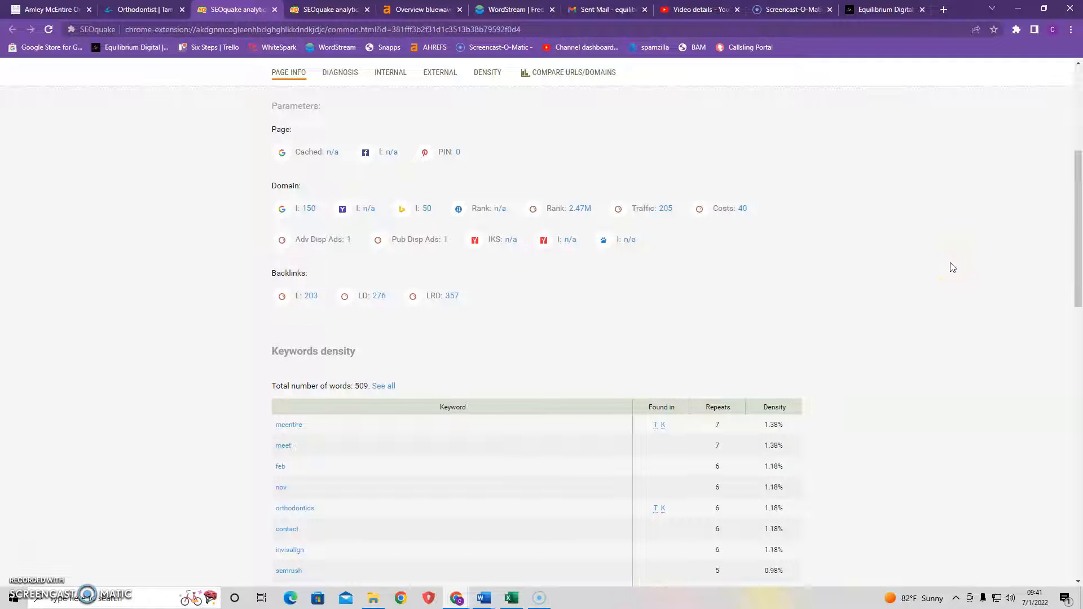
scroll(down, 3)
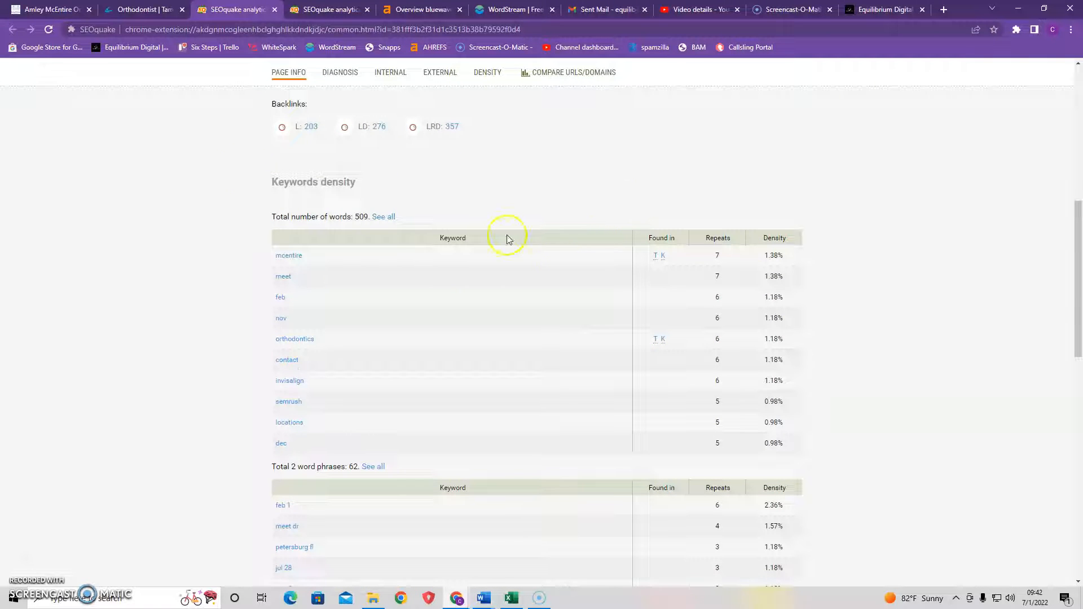
View the competitor's SEOquake report down to keyword density: 2,181 words, top keyword tampa
click(141, 10)
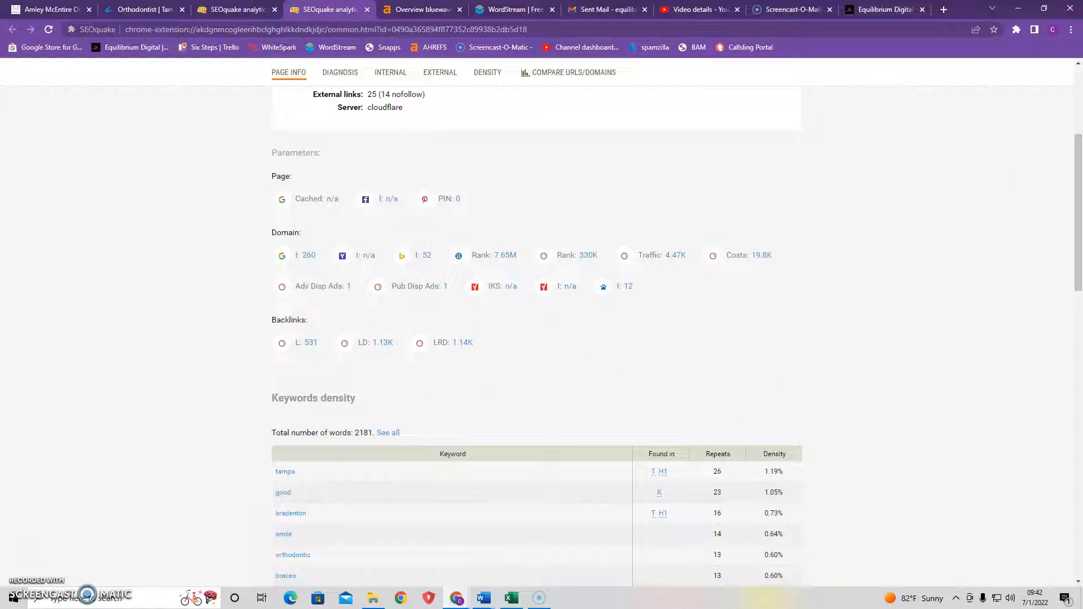
scroll(down, 3)
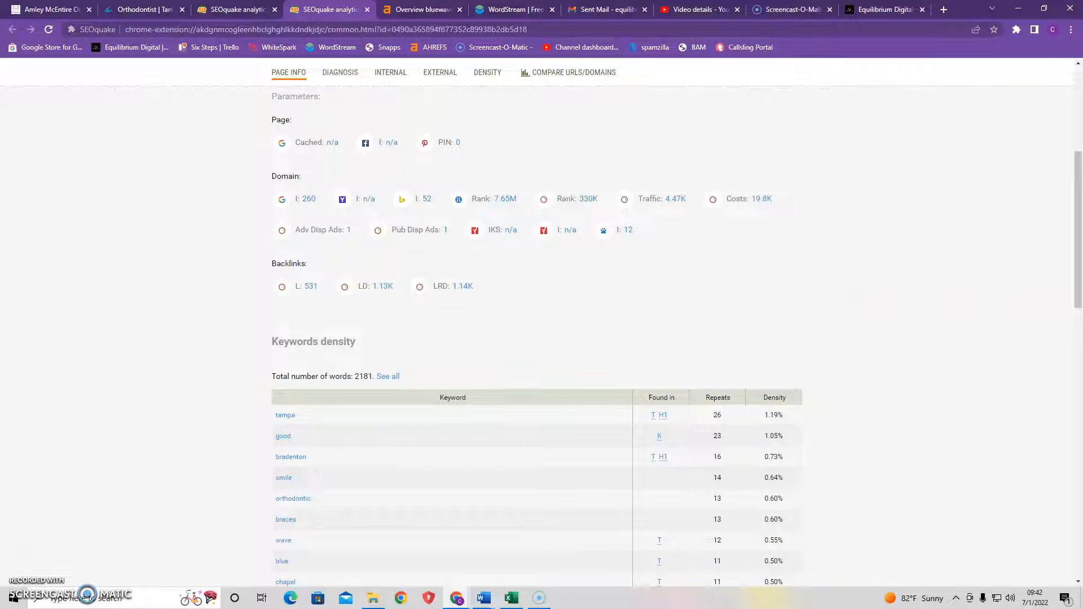
scroll(down, 3)
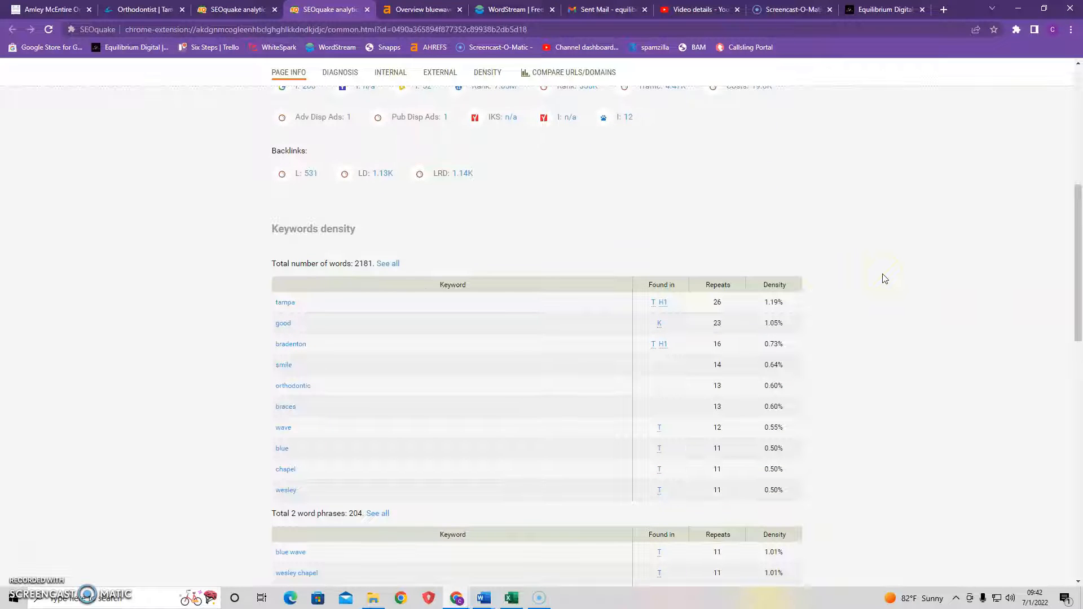
mouse_move(880, 272)
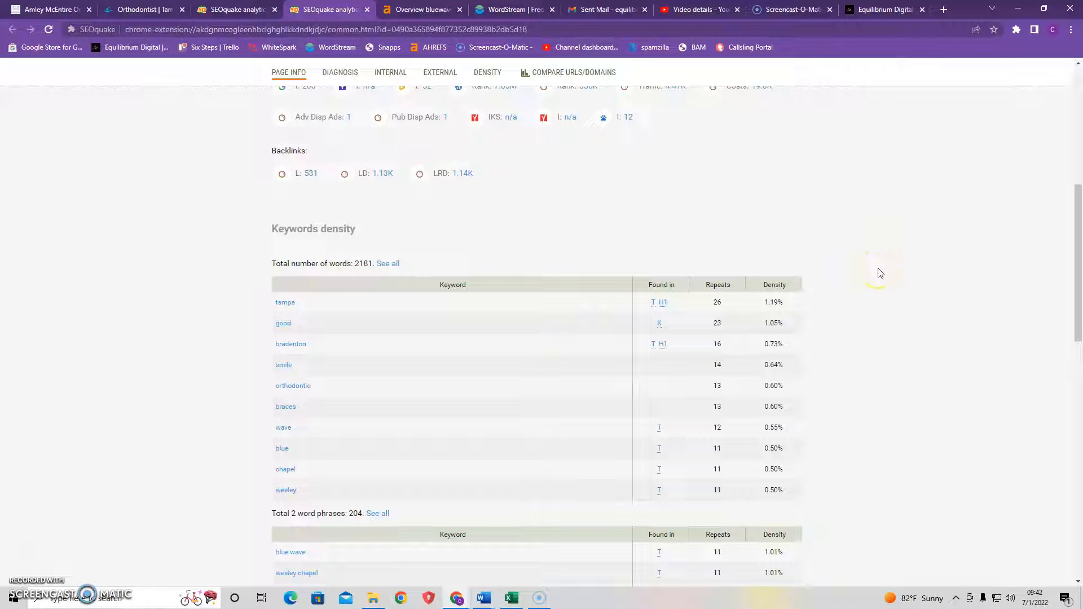
mouse_move(922, 249)
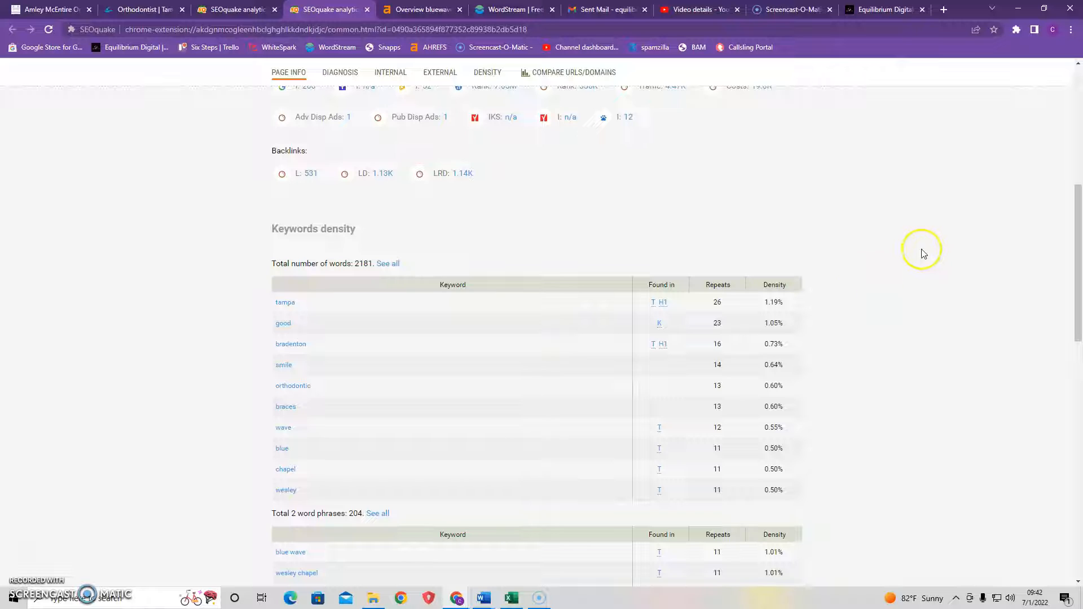
mouse_move(857, 190)
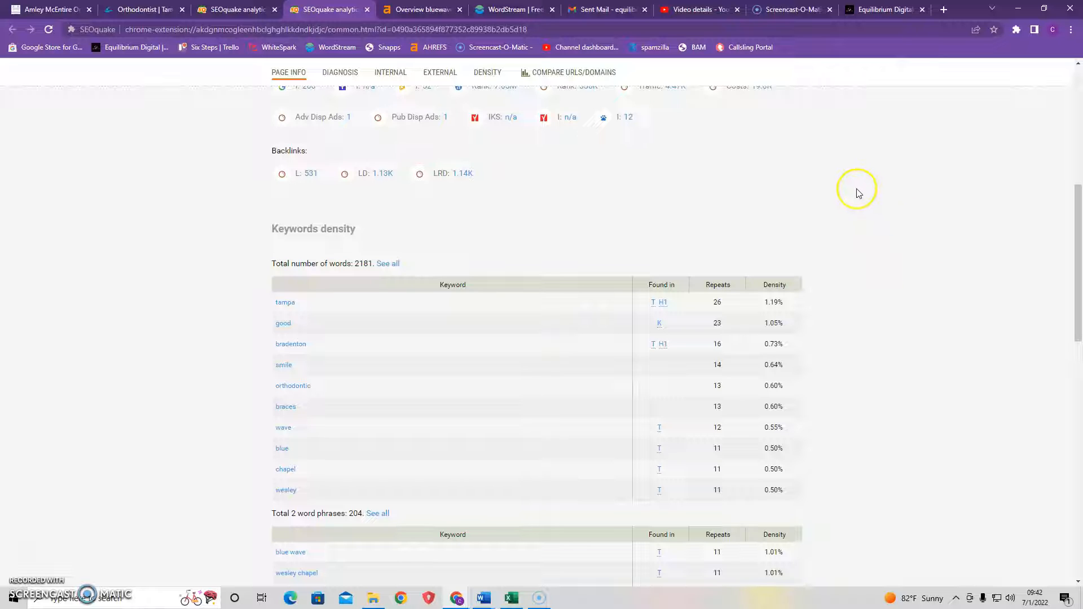
mouse_move(848, 212)
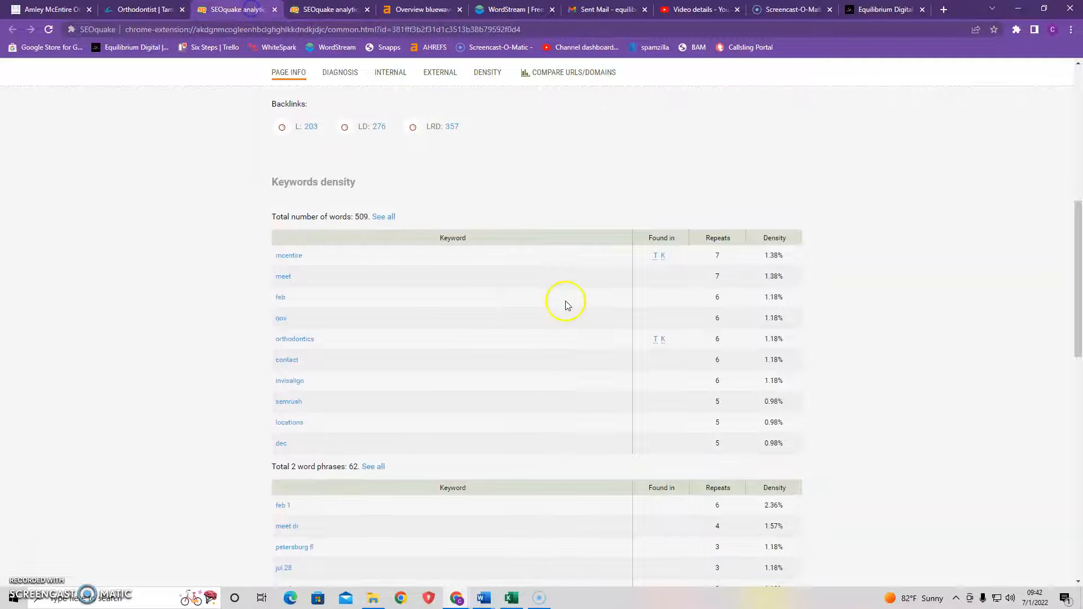
mouse_move(342, 393)
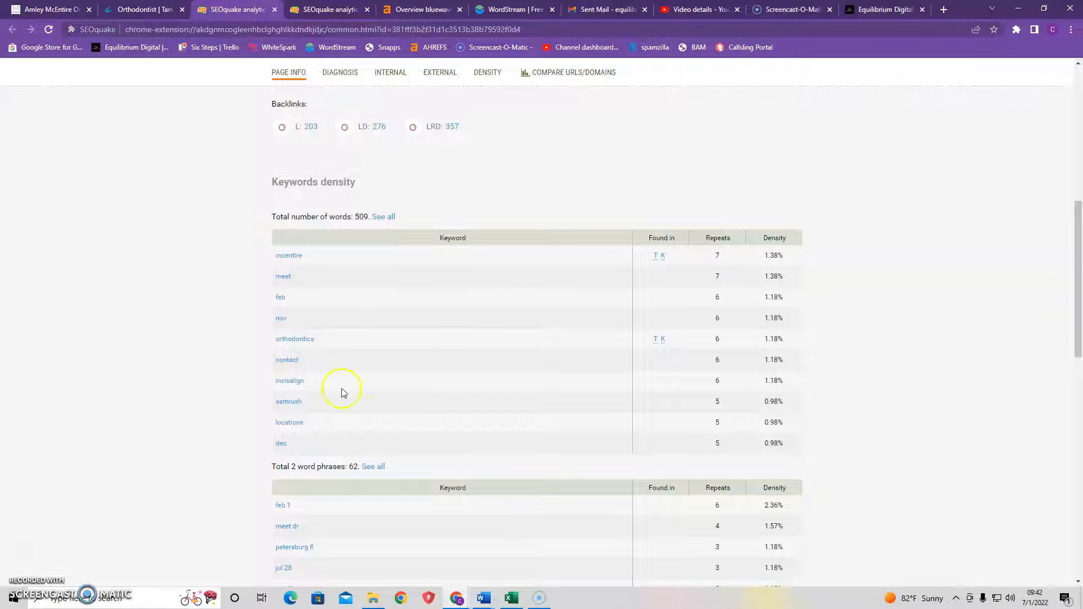
mouse_move(307, 271)
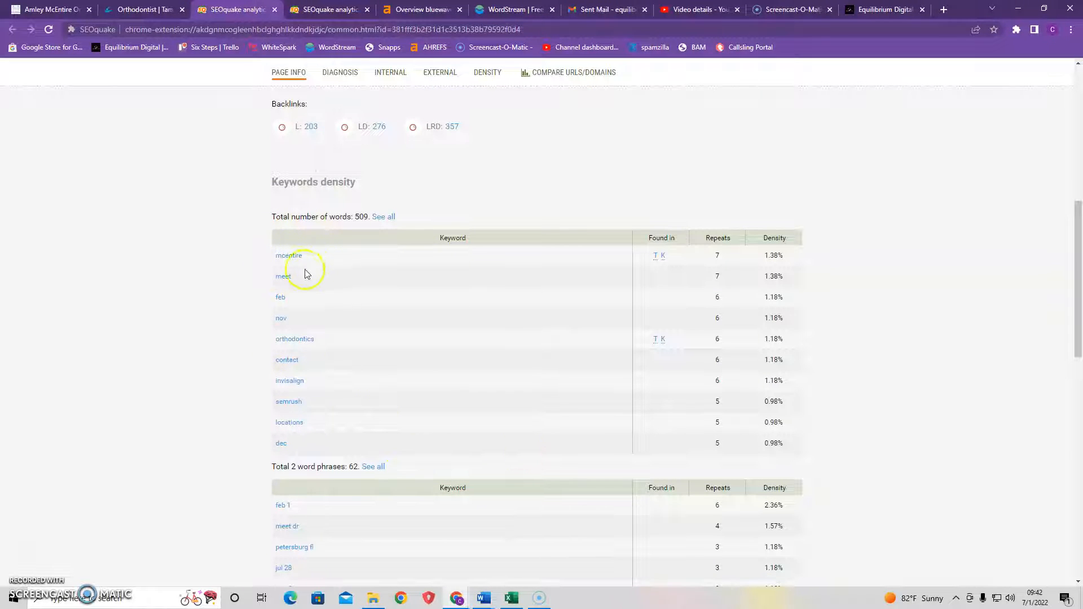
mouse_move(303, 339)
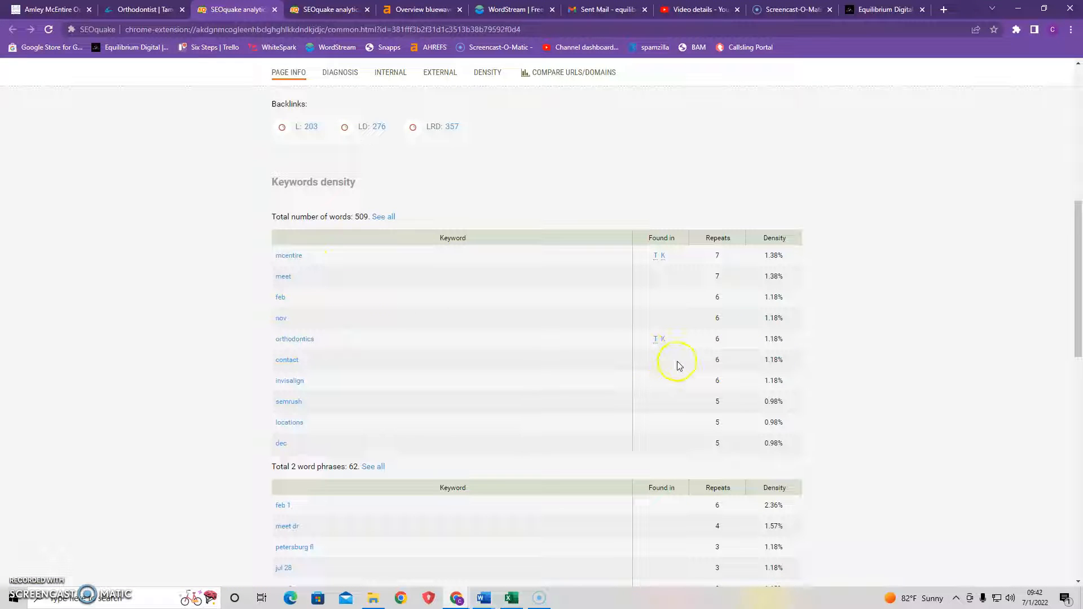
mouse_move(679, 355)
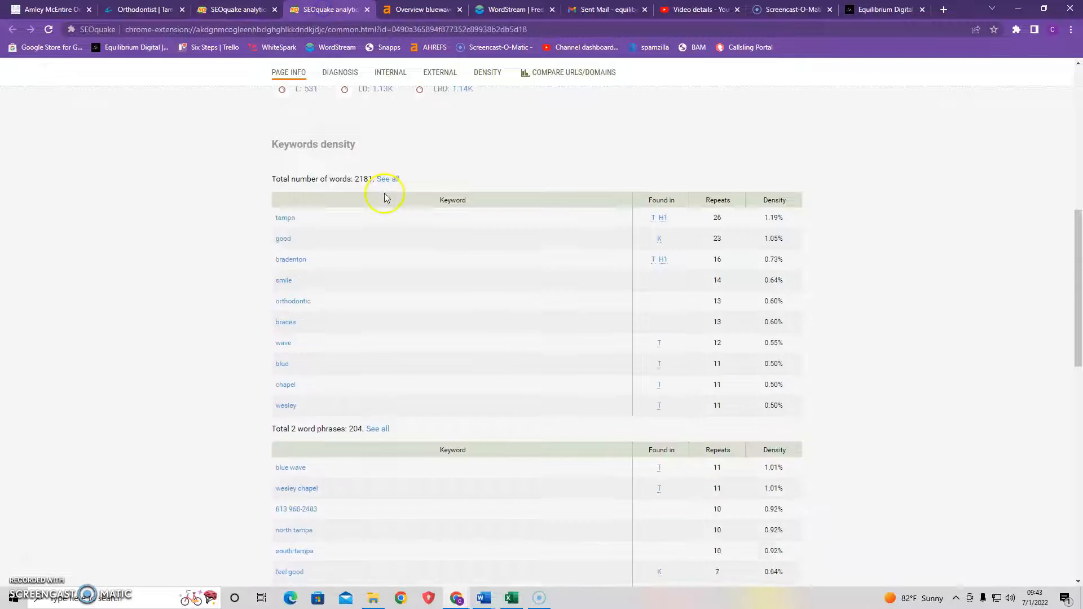
Scroll further through the competitor's two-word phrases: feel good, do good, north tampa
scroll(down, 3)
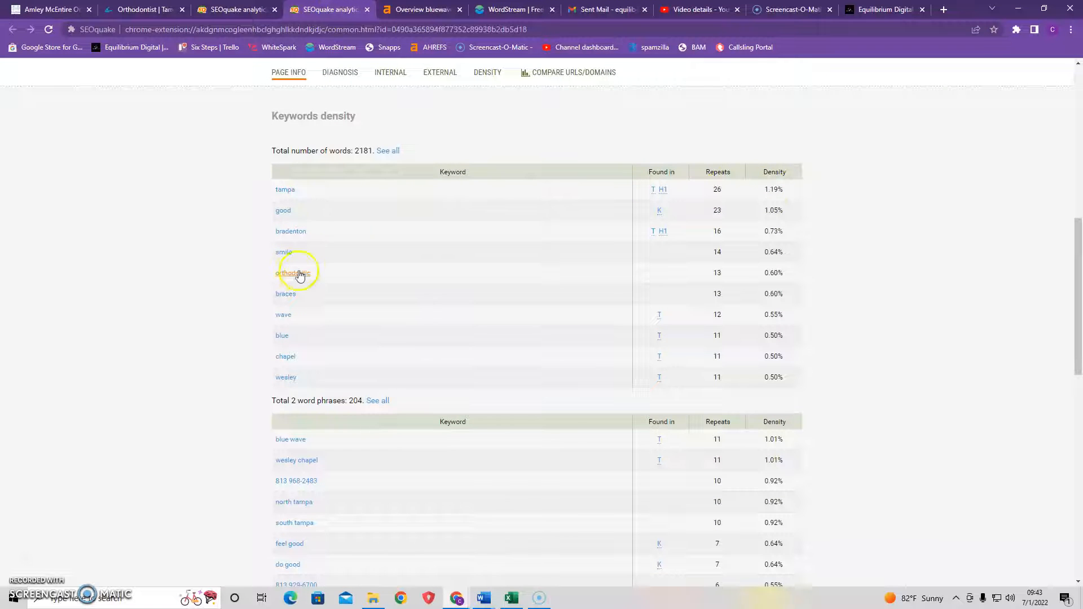
mouse_move(389, 281)
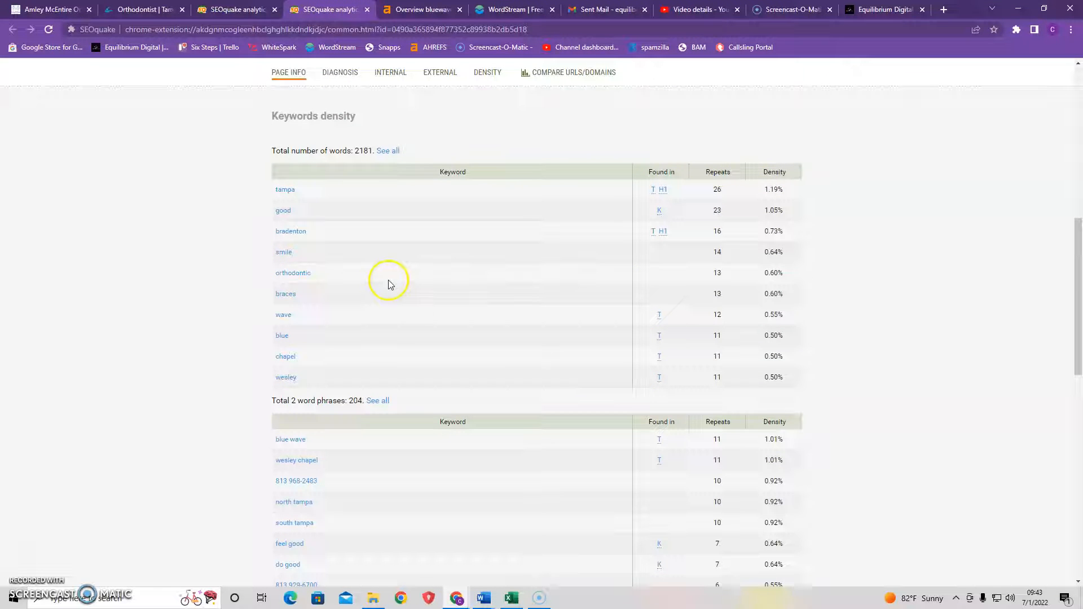
mouse_move(616, 261)
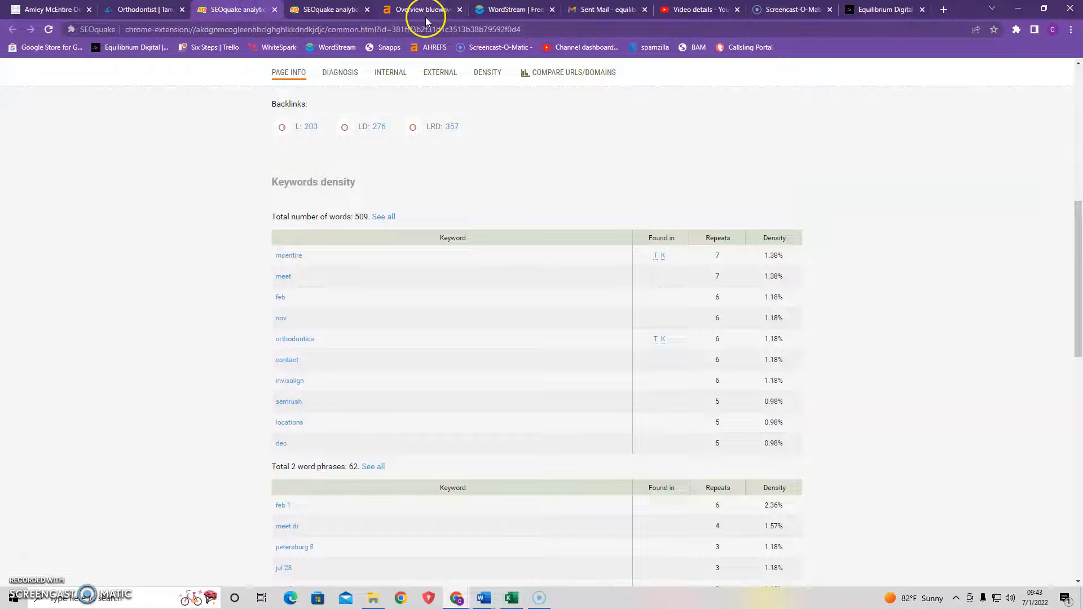
Show the Ahrefs bluewaveortho.com overview: DR 20, 815 backlinks, 148 referring domains
click(420, 9)
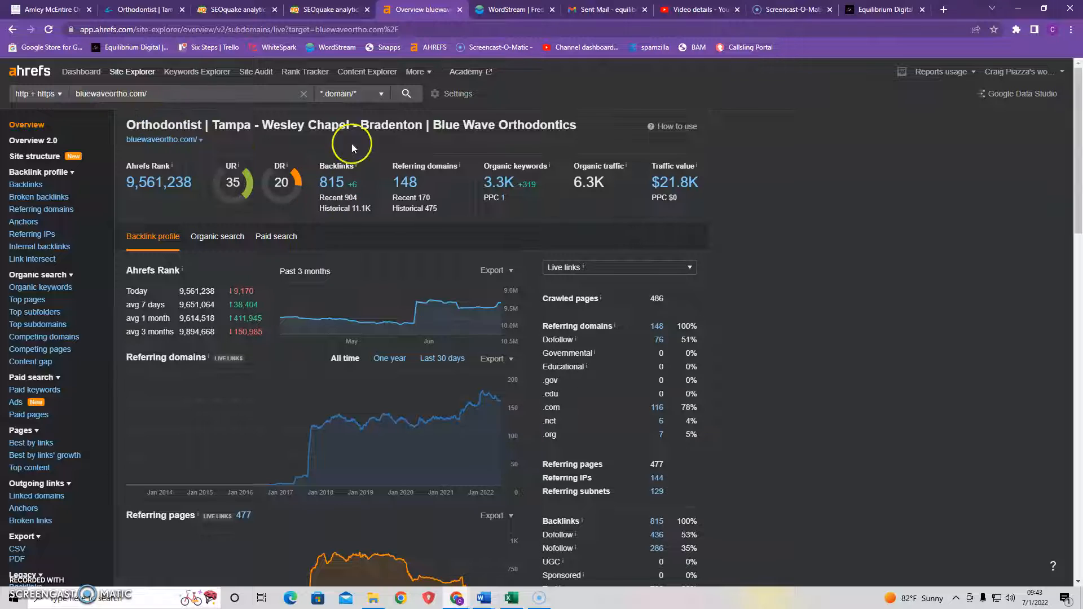
mouse_move(448, 151)
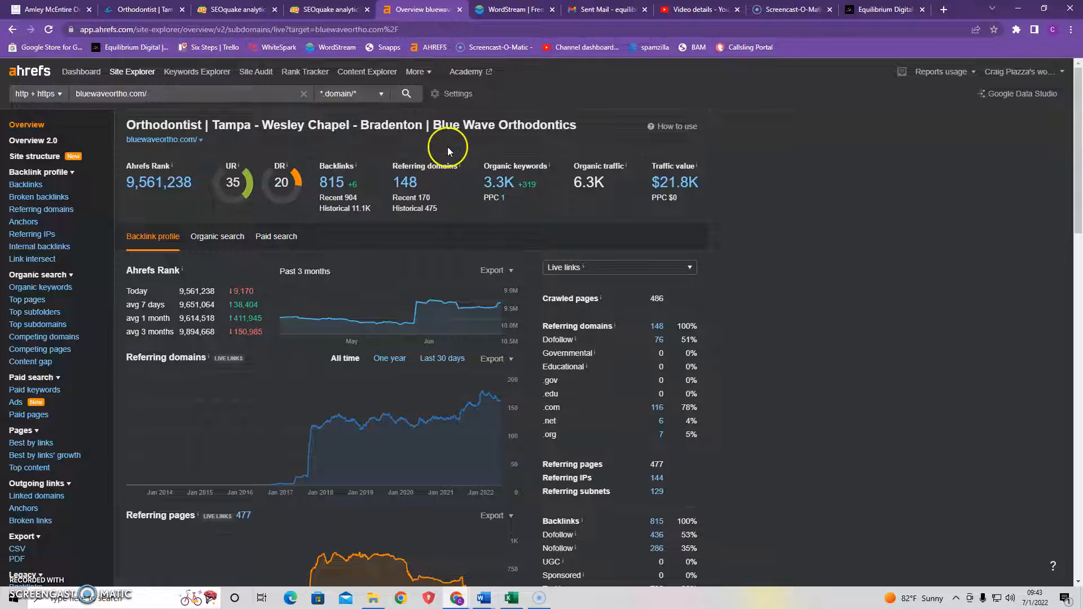
mouse_move(933, 310)
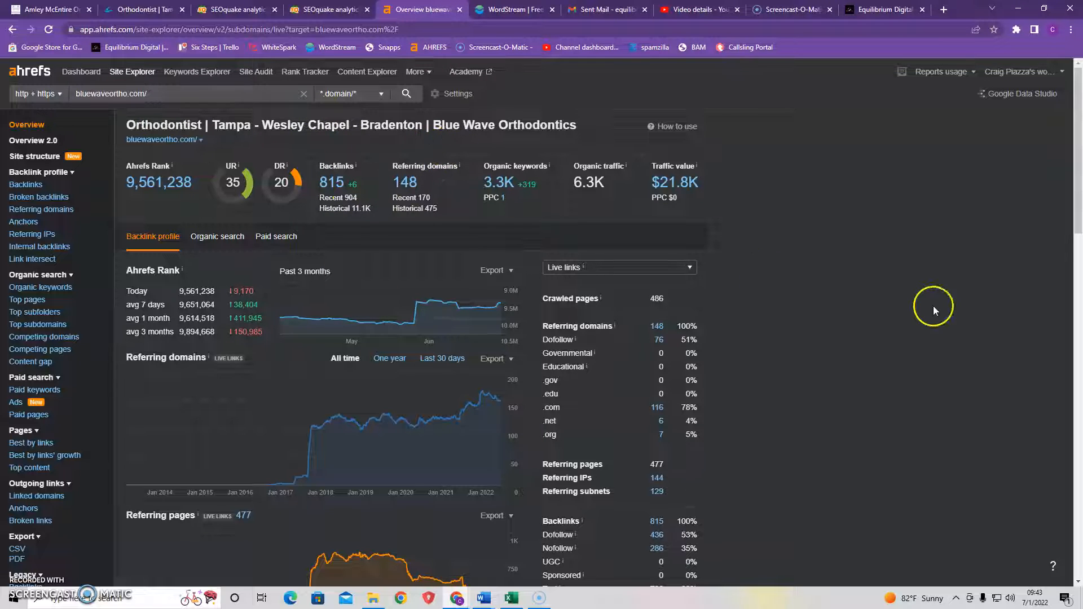
mouse_move(935, 311)
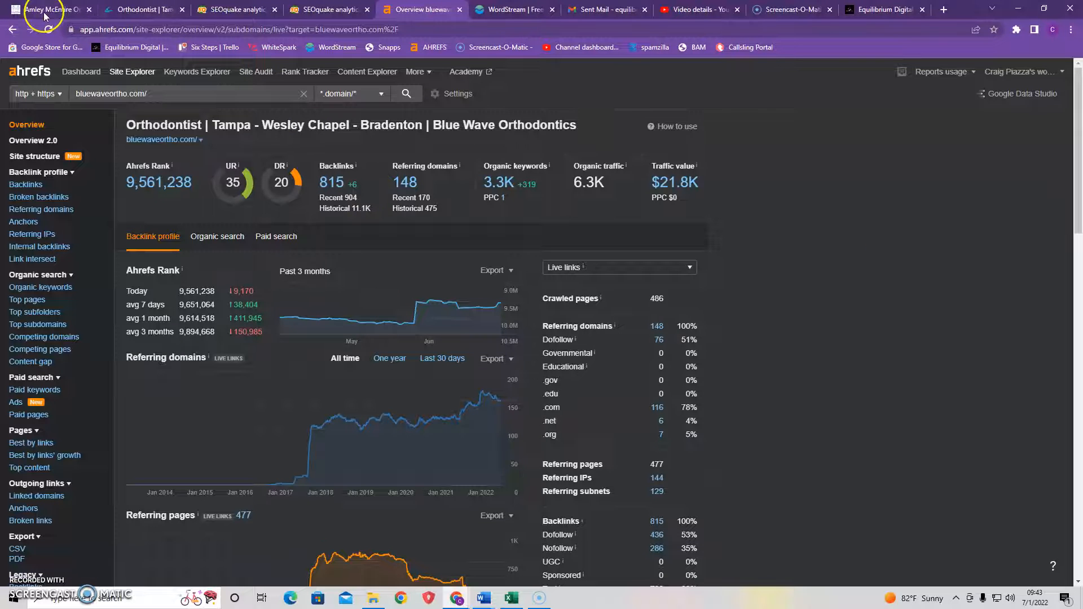
Browse the Amley McEntire homepage's locations, doctor profile and featured posts, ending at the top banner
click(42, 10)
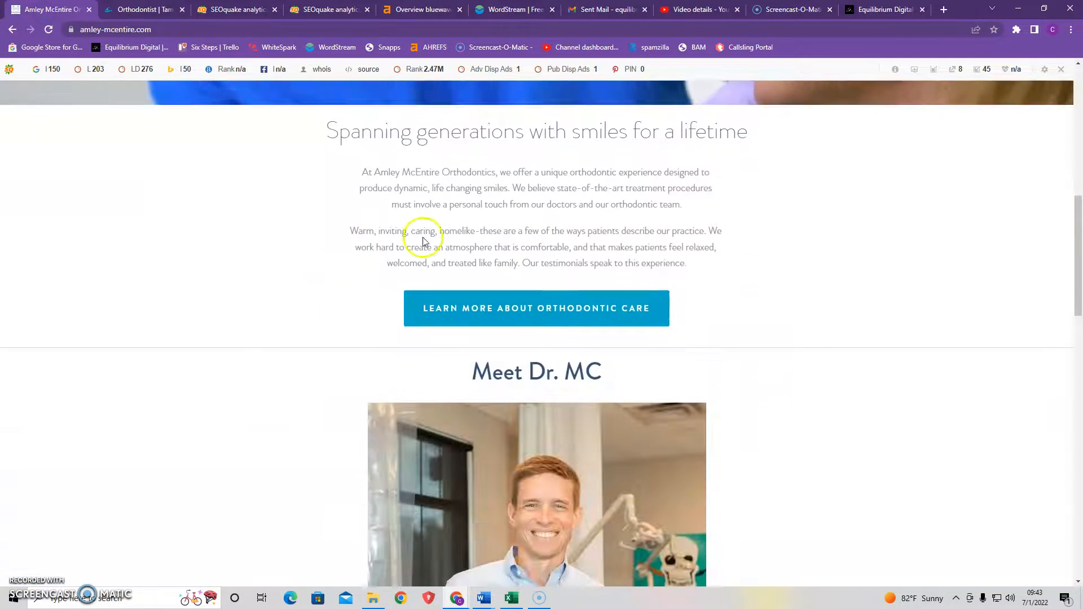
scroll(down, 3)
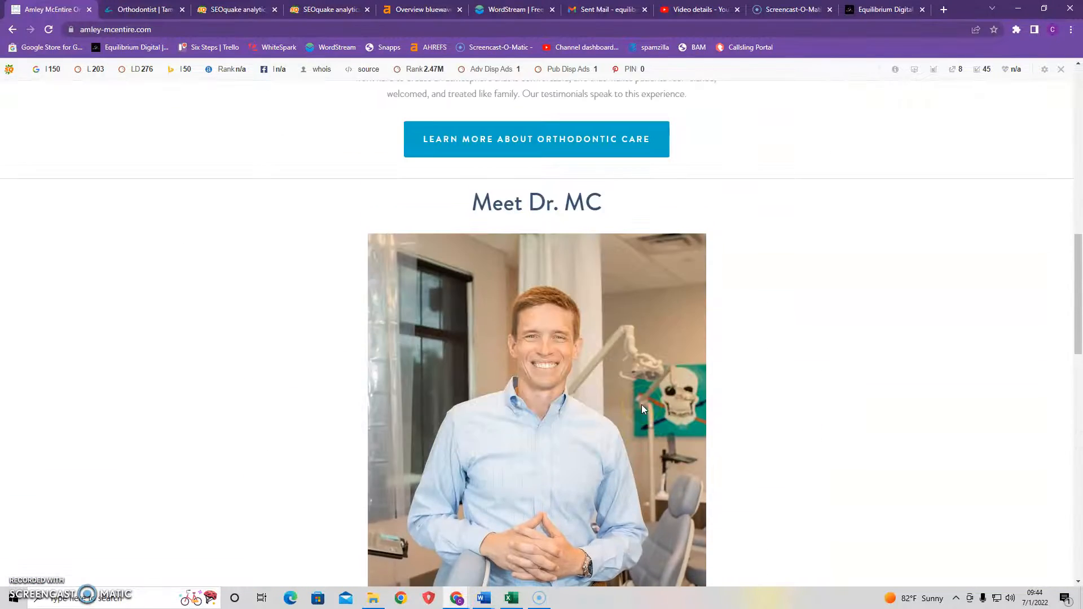
scroll(up, 3)
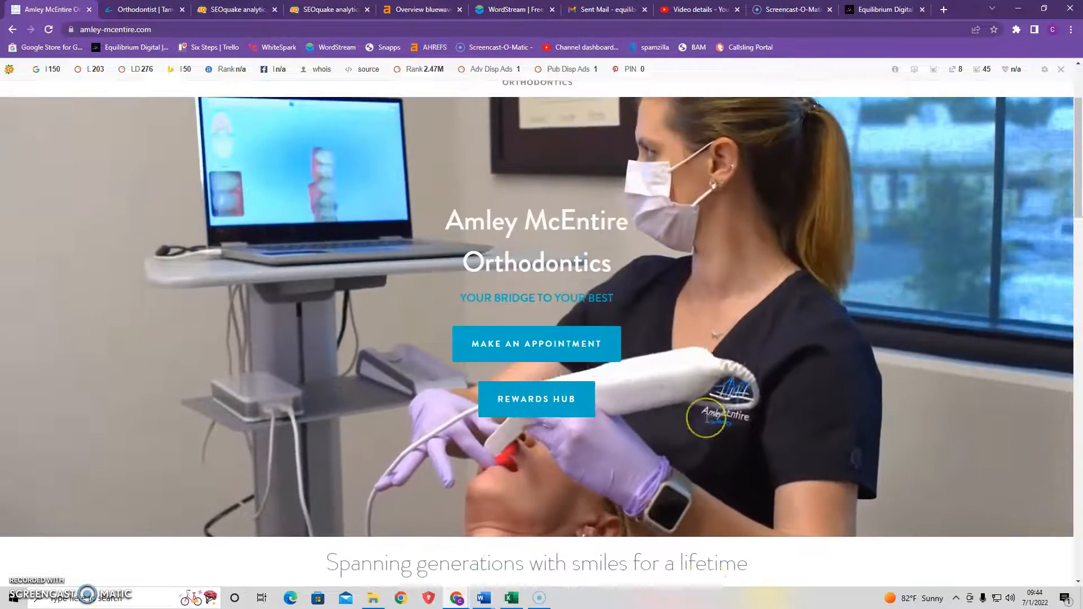
scroll(down, 3)
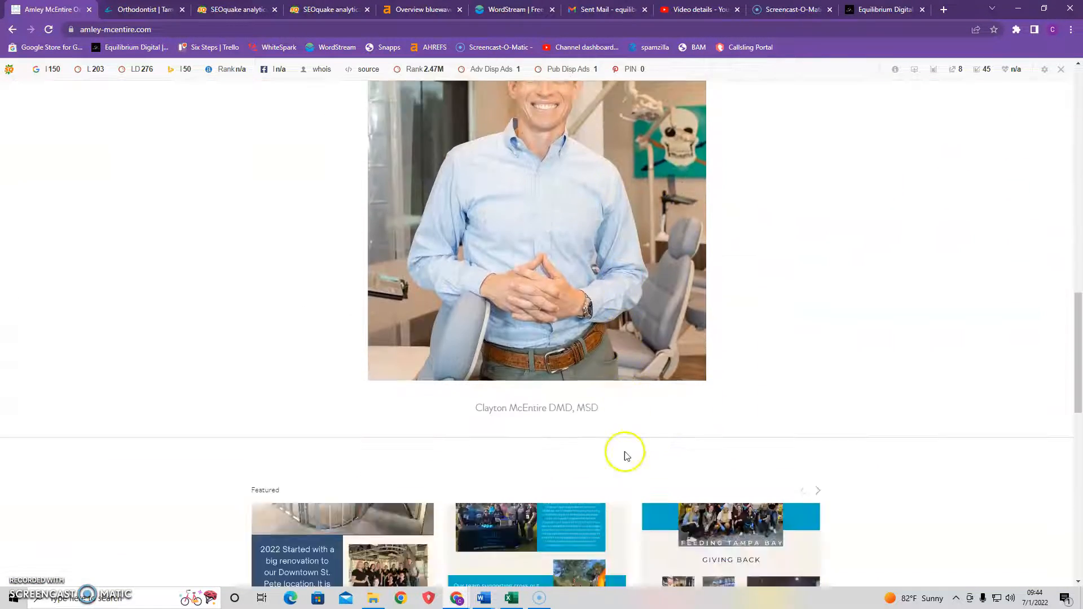
scroll(down, 3)
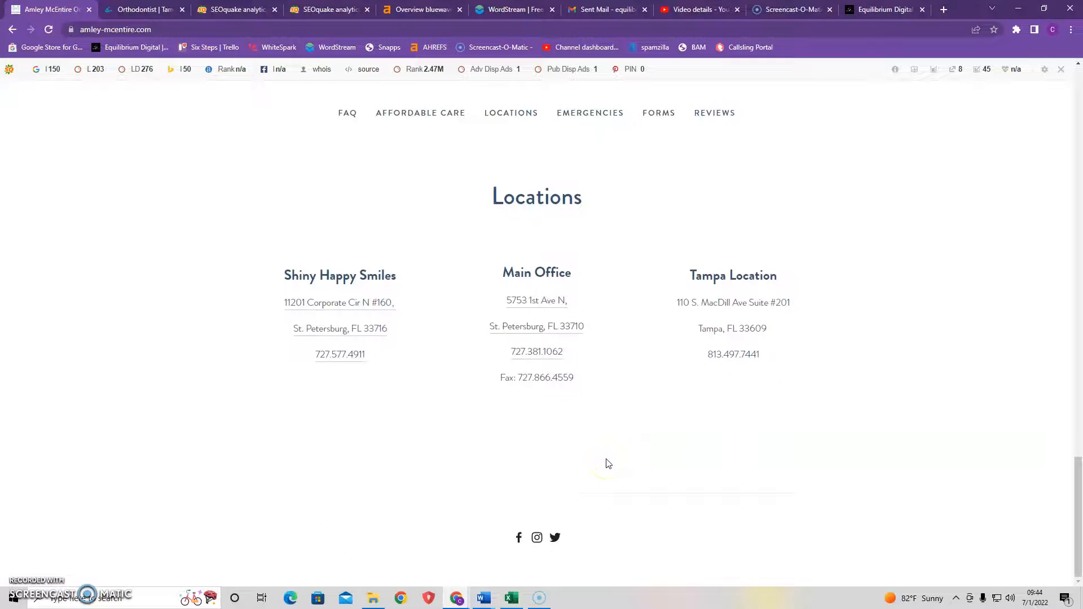
scroll(up, 3)
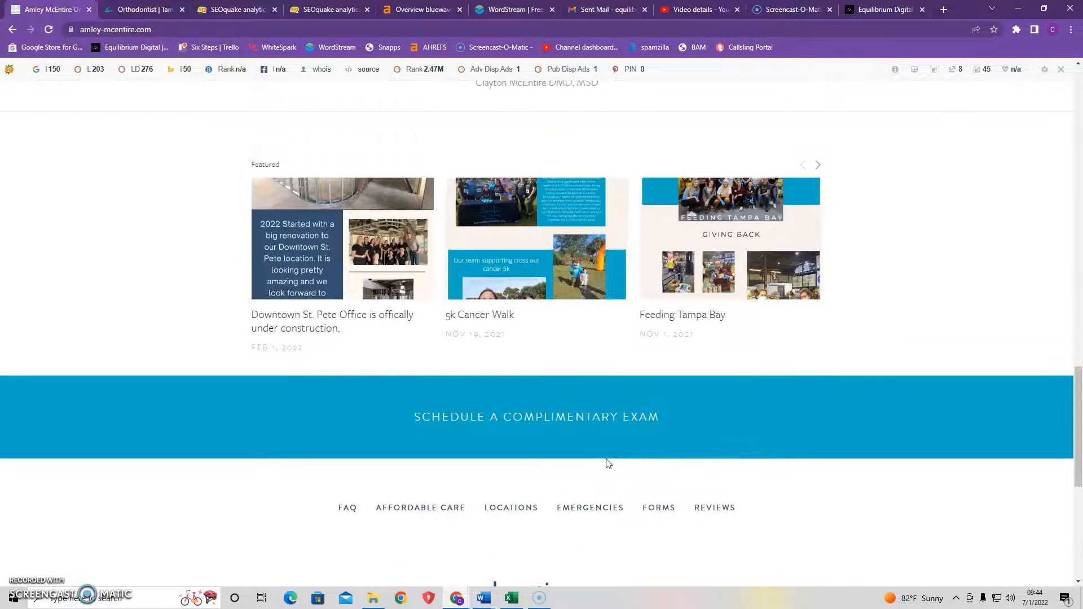
scroll(up, 3)
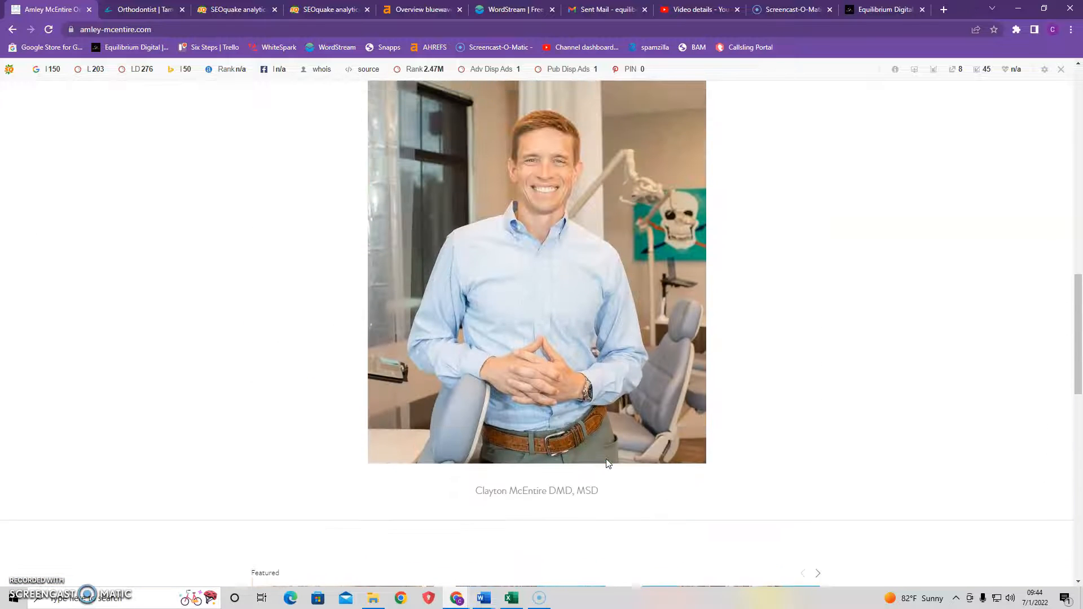
scroll(up, 3)
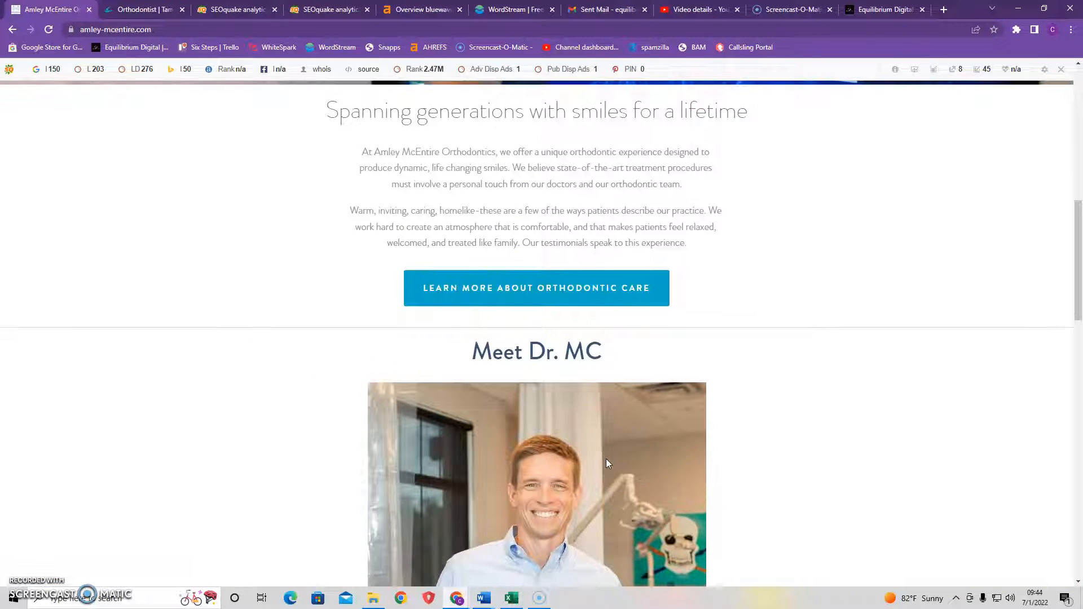
scroll(up, 3)
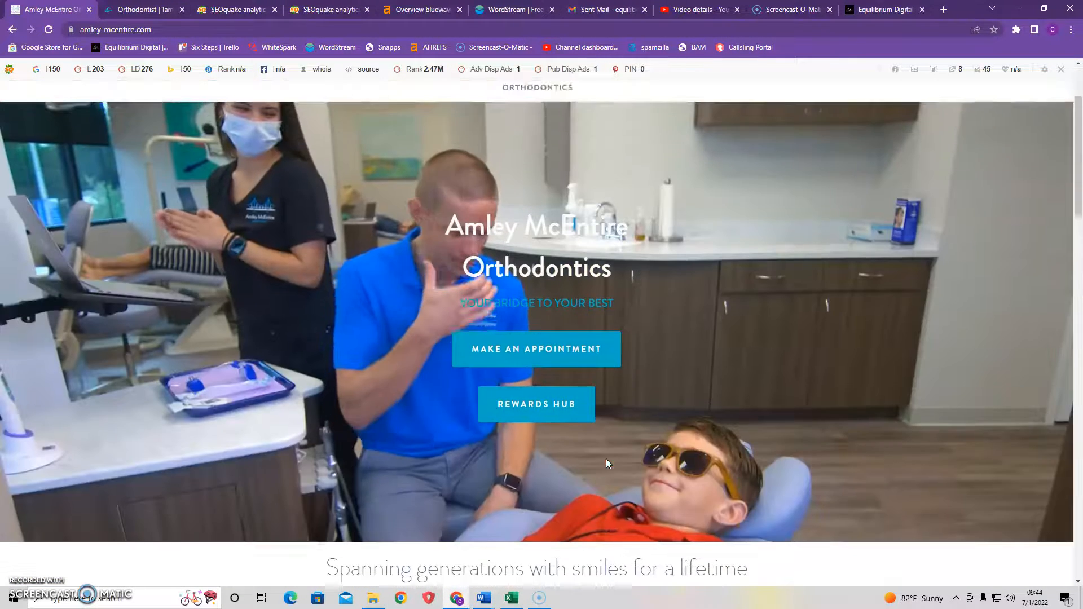
scroll(down, 3)
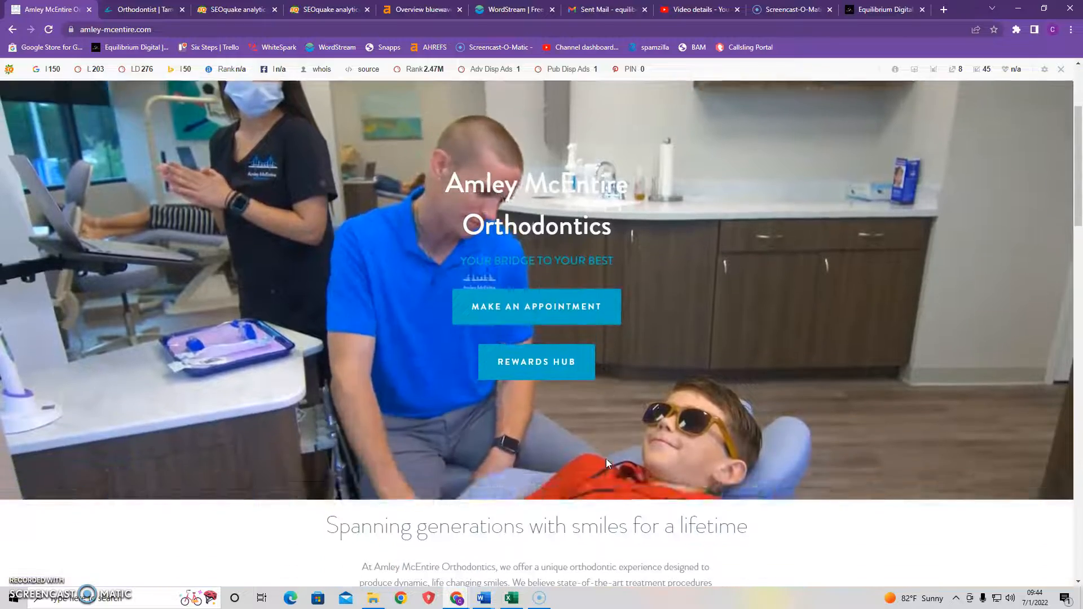
scroll(down, 3)
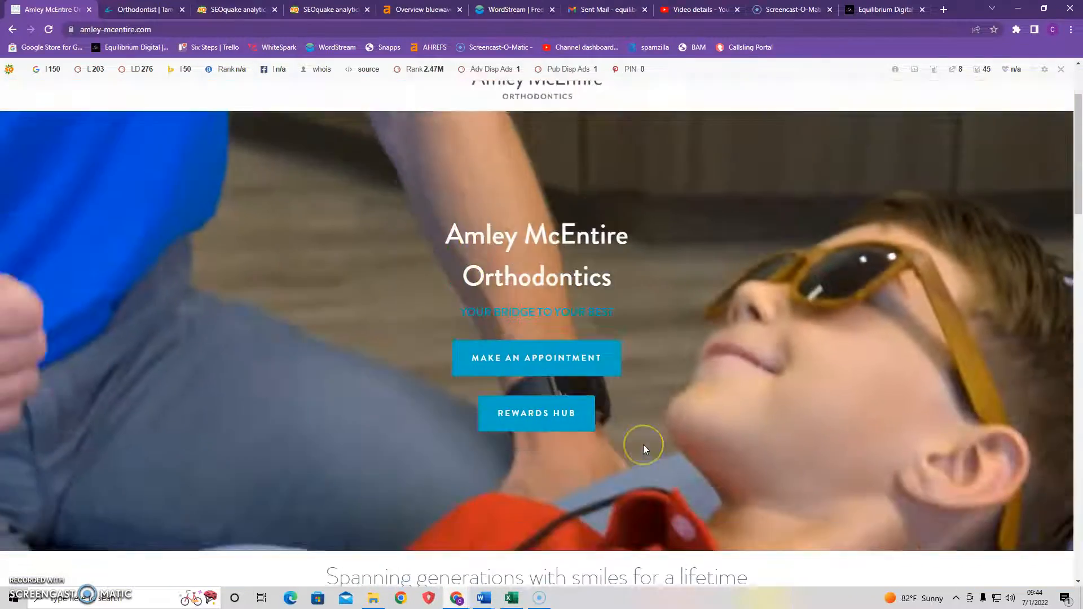
scroll(up, 3)
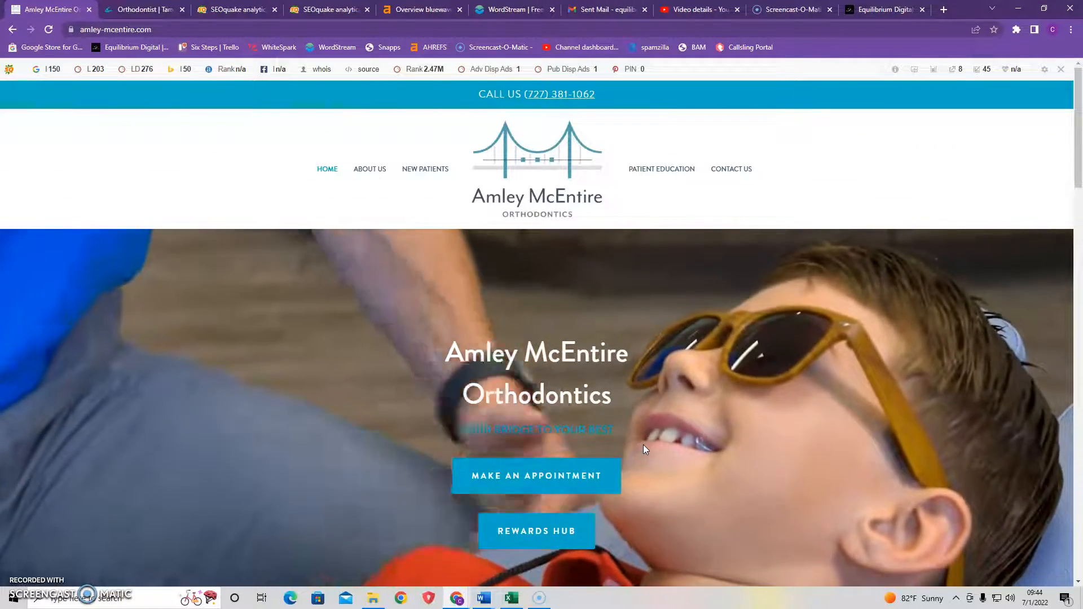